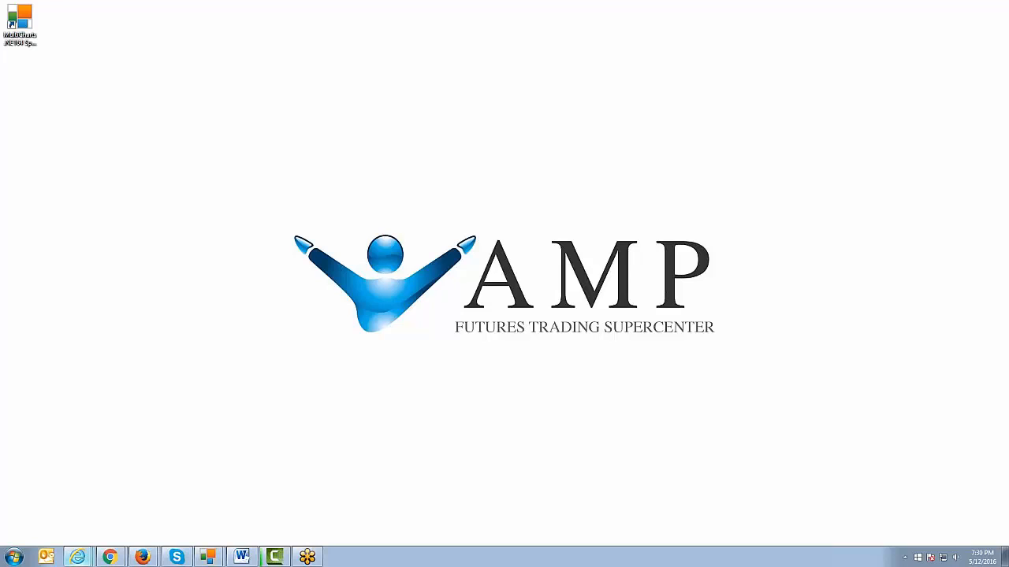
mouse_move(748, 454)
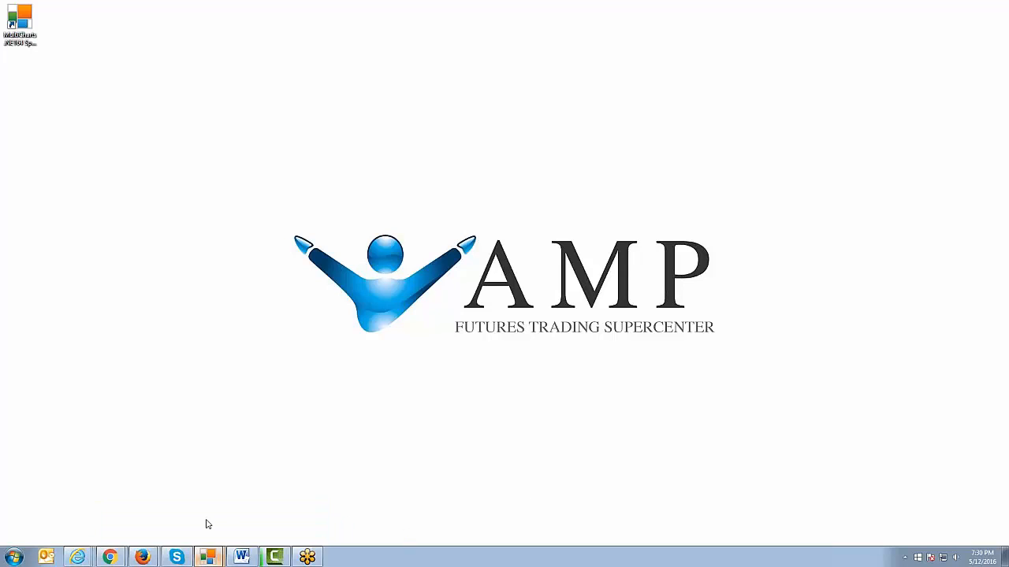
- Launch MultiCharts .NET, let the EPM16 workspace load and bring up the chart's context actions
double_click(19, 22)
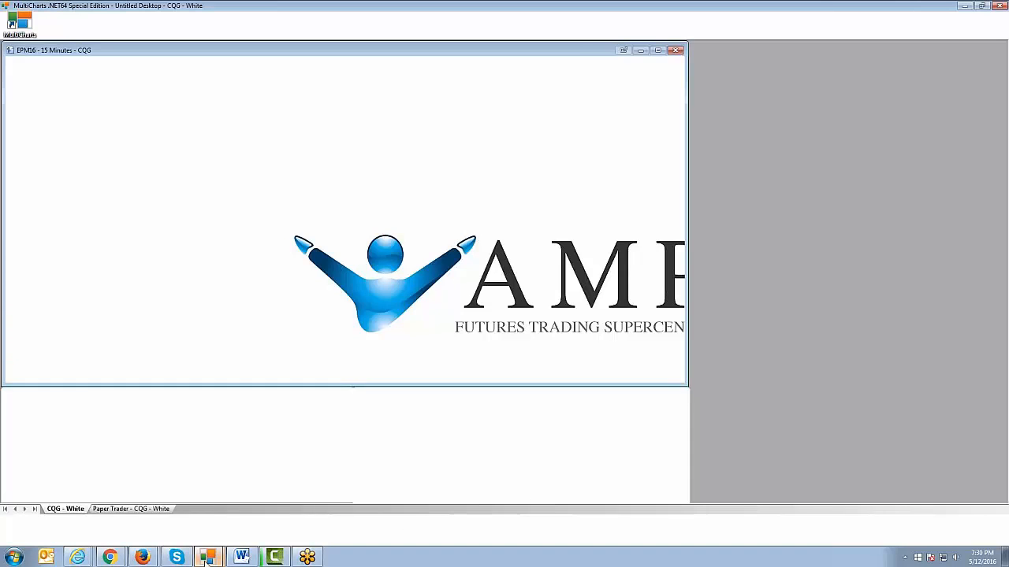
left_click(208, 558)
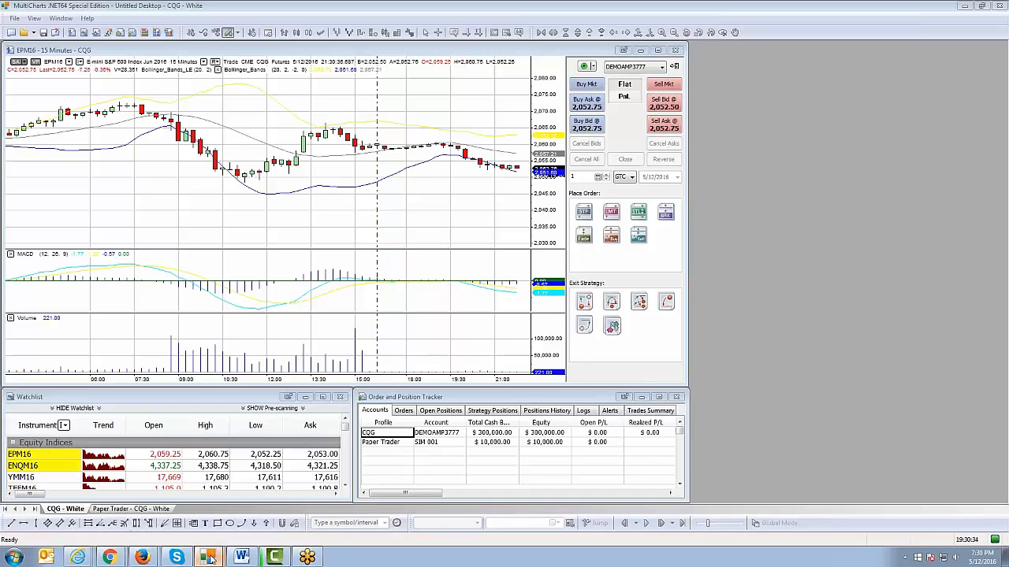
right_click(208, 558)
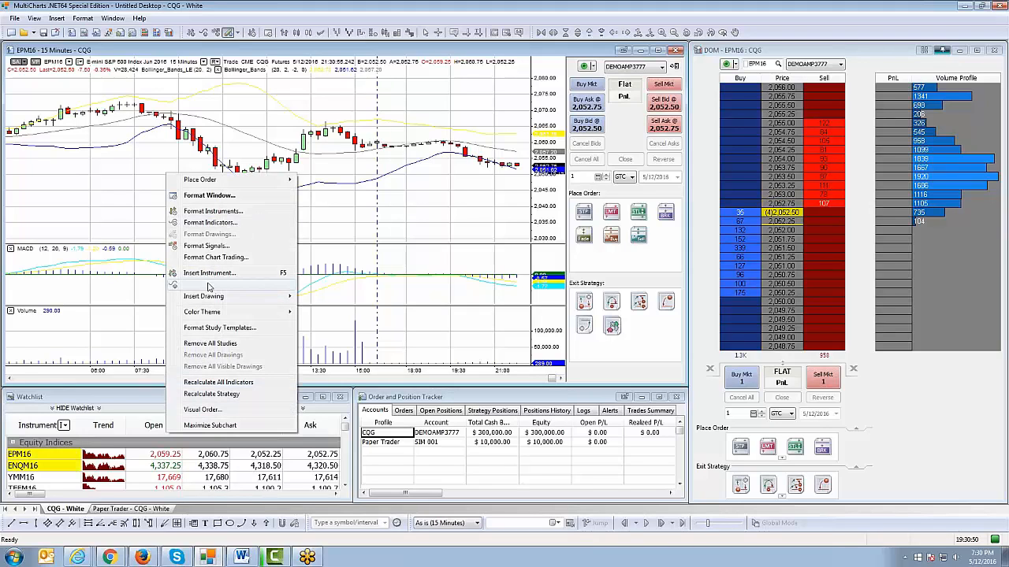
- Insert the MACD_LE trading signal onto the EPM16 chart via Insert Study
left_click(208, 272)
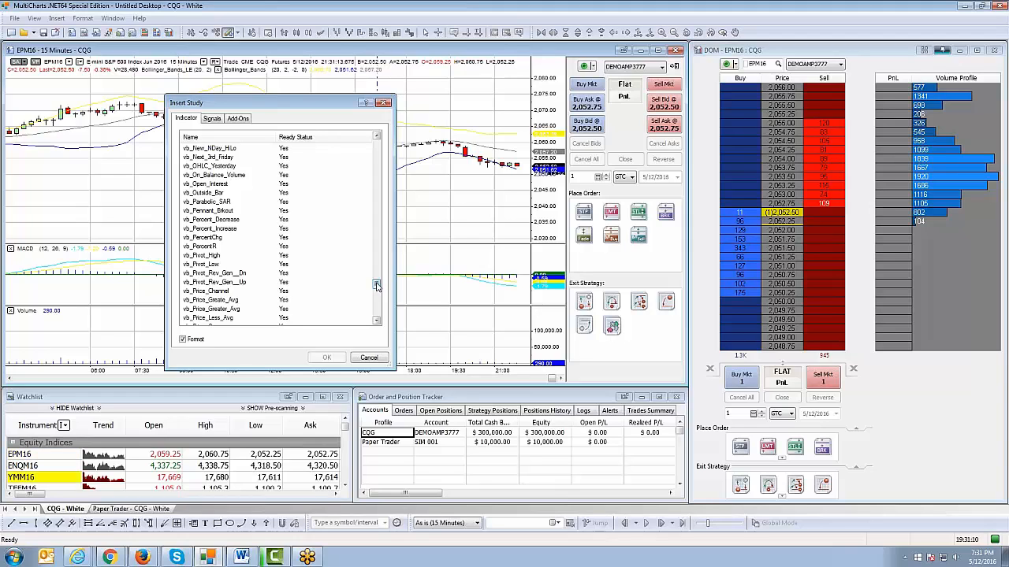
left_click(211, 118)
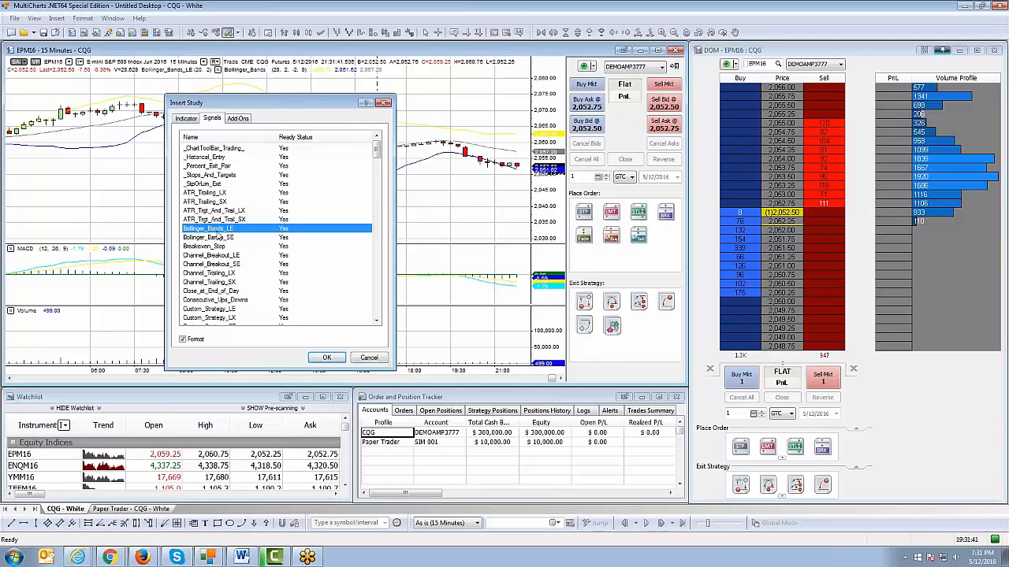
scroll("down", 3)
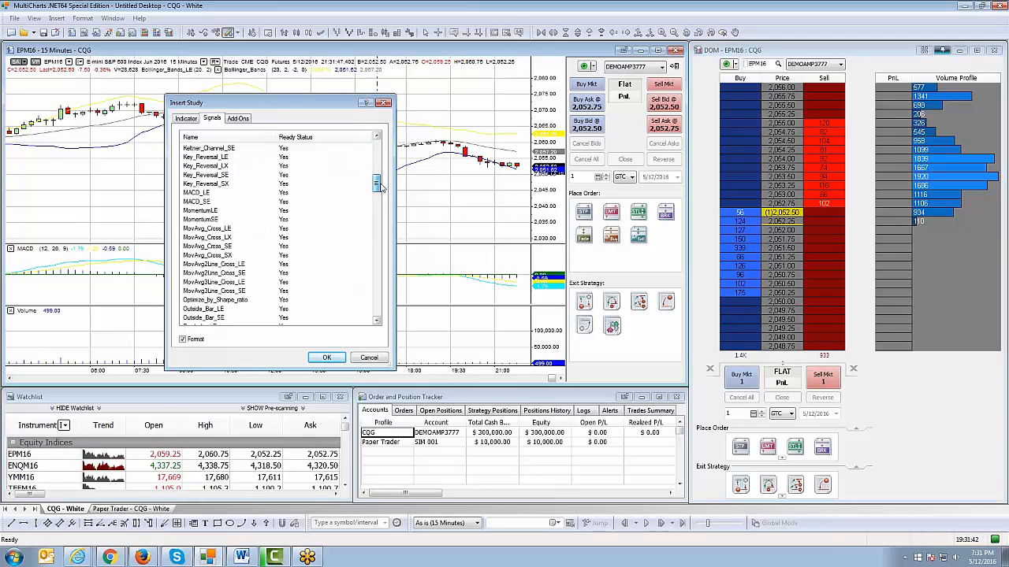
left_click(221, 192)
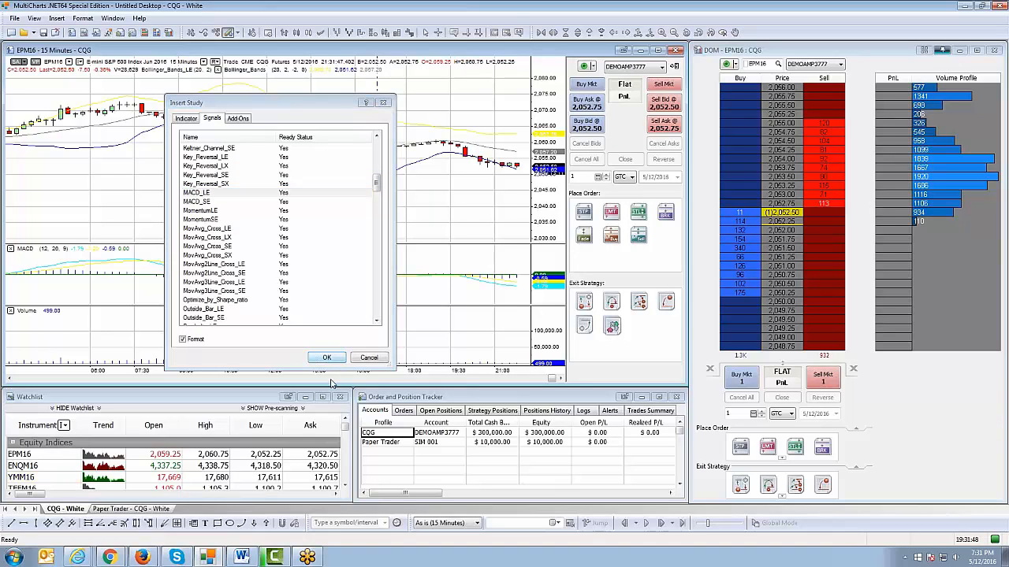
left_click(326, 357)
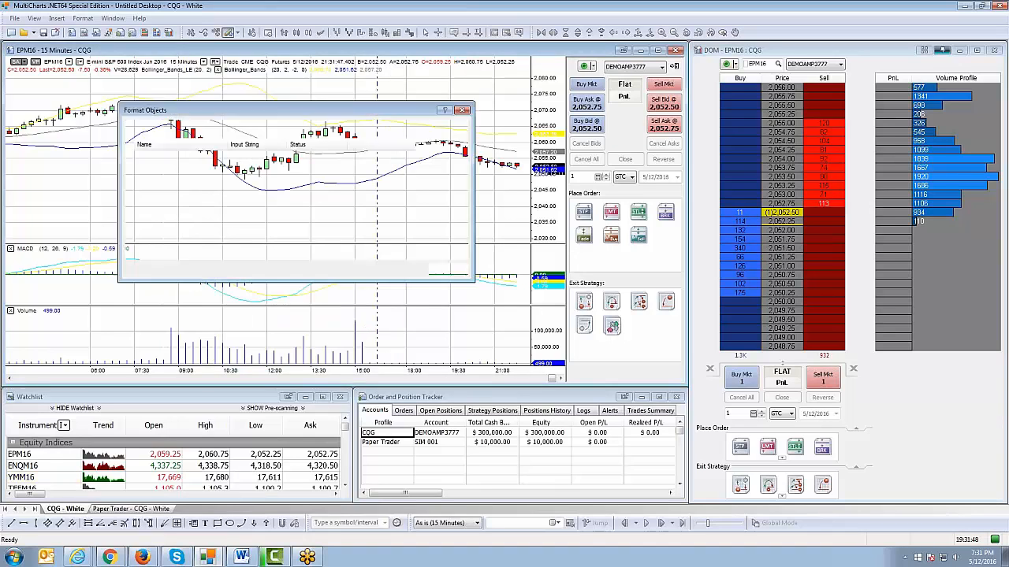
- Remove Bollinger_Bands_LE from the chart's signals, leaving MACD_LE alone, and close formatting
left_click(227, 126)
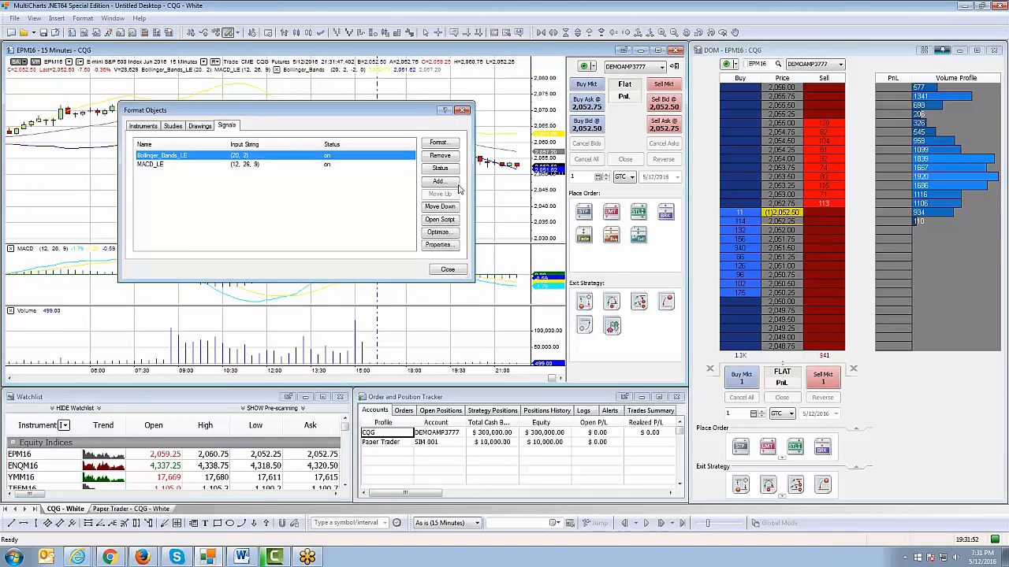
left_click(440, 156)
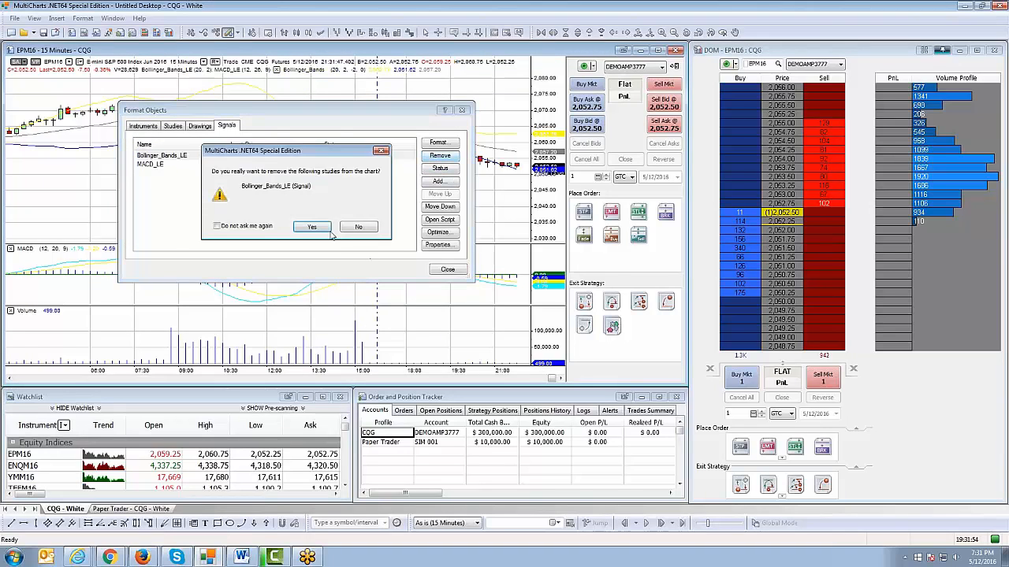
left_click(312, 227)
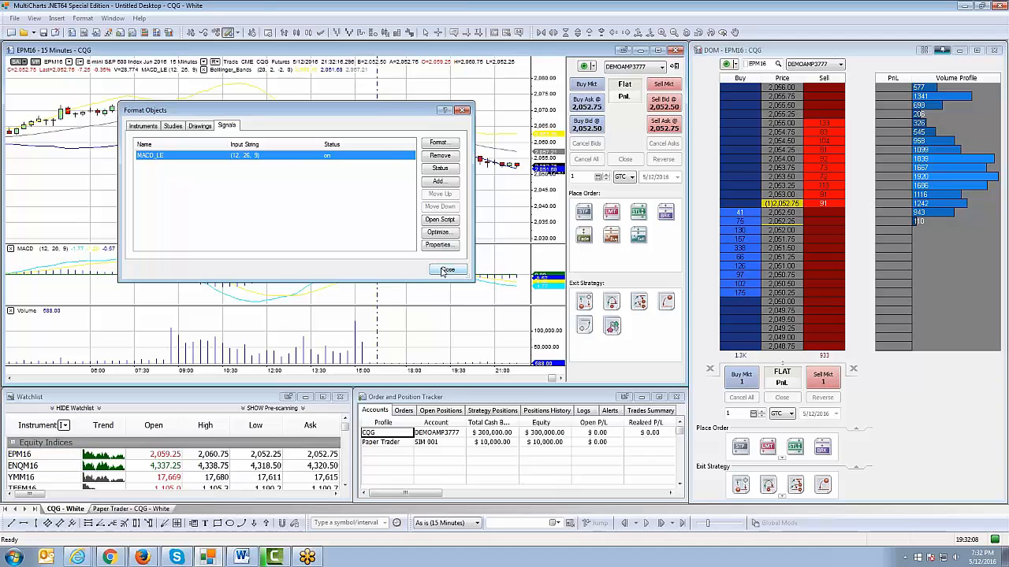
left_click(448, 271)
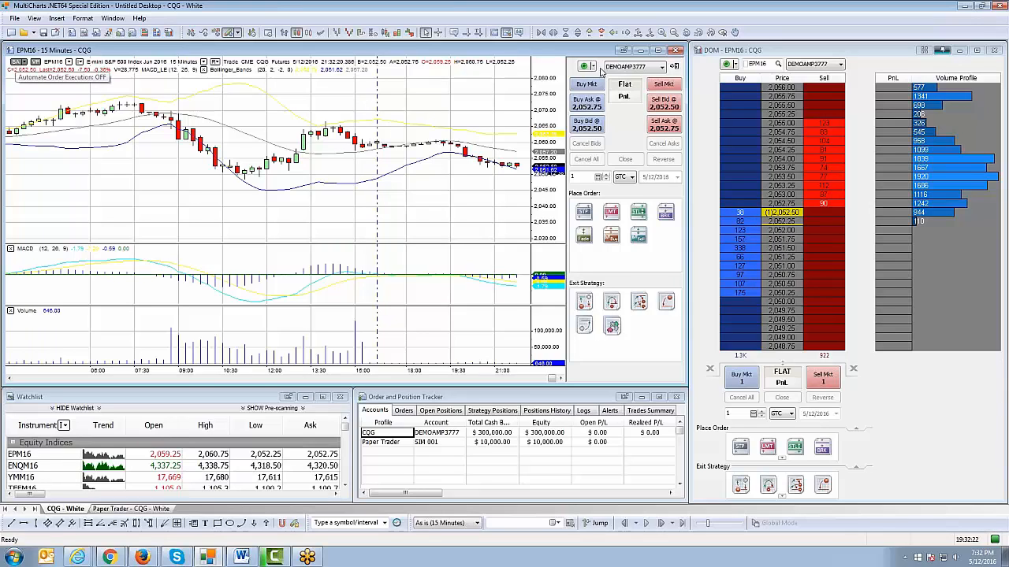
- Switch the Chart Trading panel's broker profile from CQG to Paper Trader
left_click(674, 66)
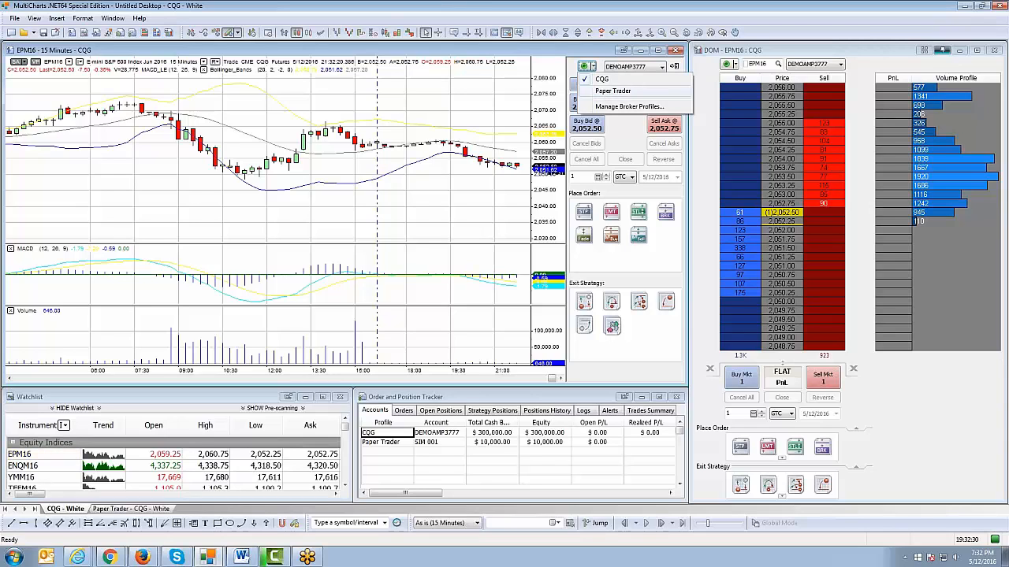
left_click(612, 90)
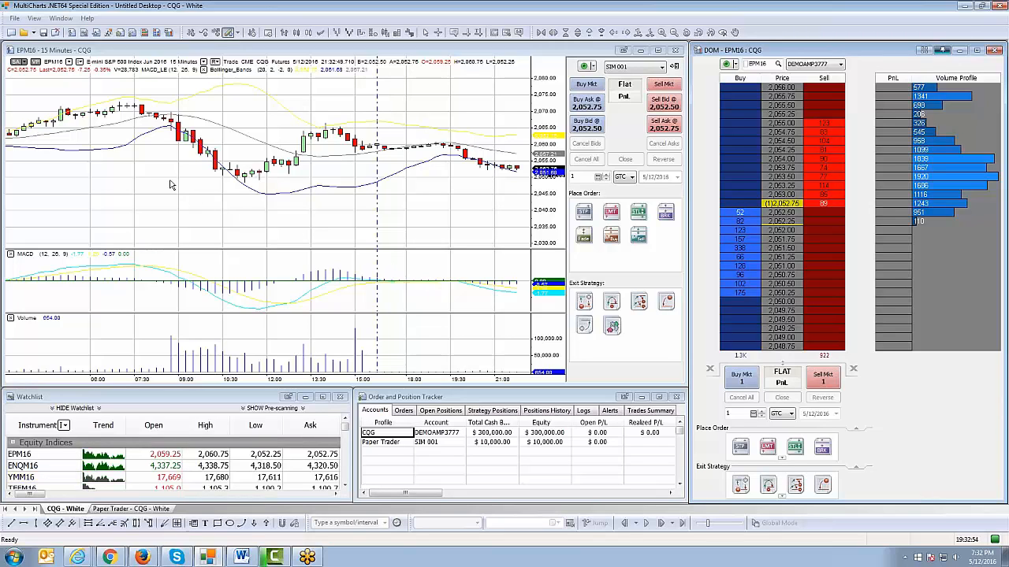
- Open MACD_LE's strategy properties through the chart's Format Signals window
right_click(170, 182)
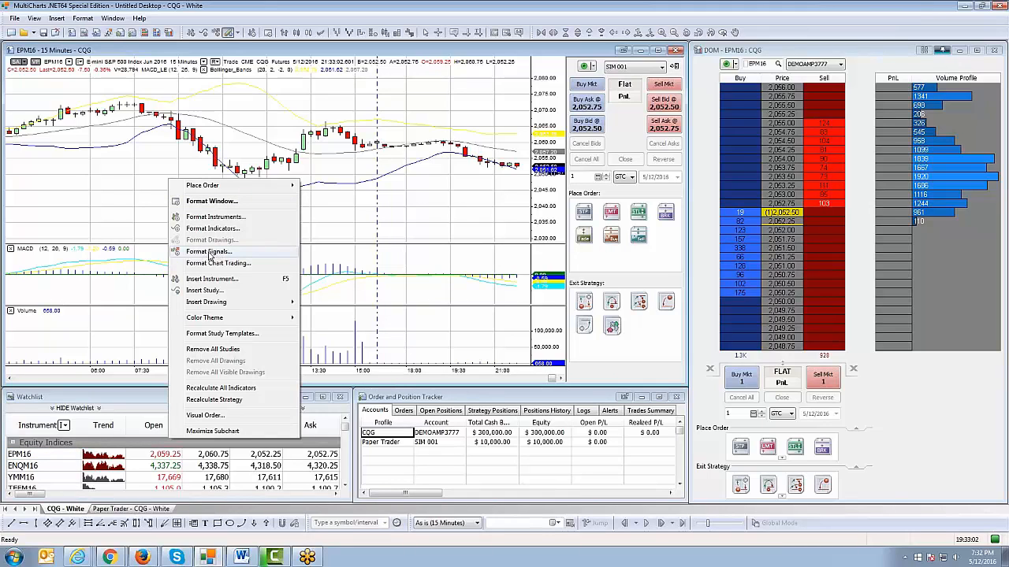
left_click(208, 253)
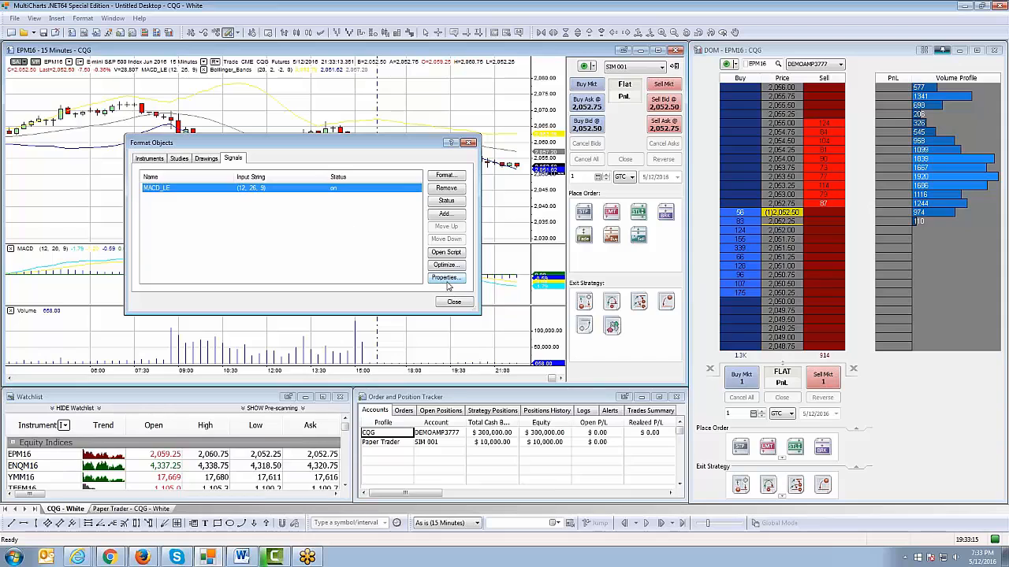
left_click(446, 277)
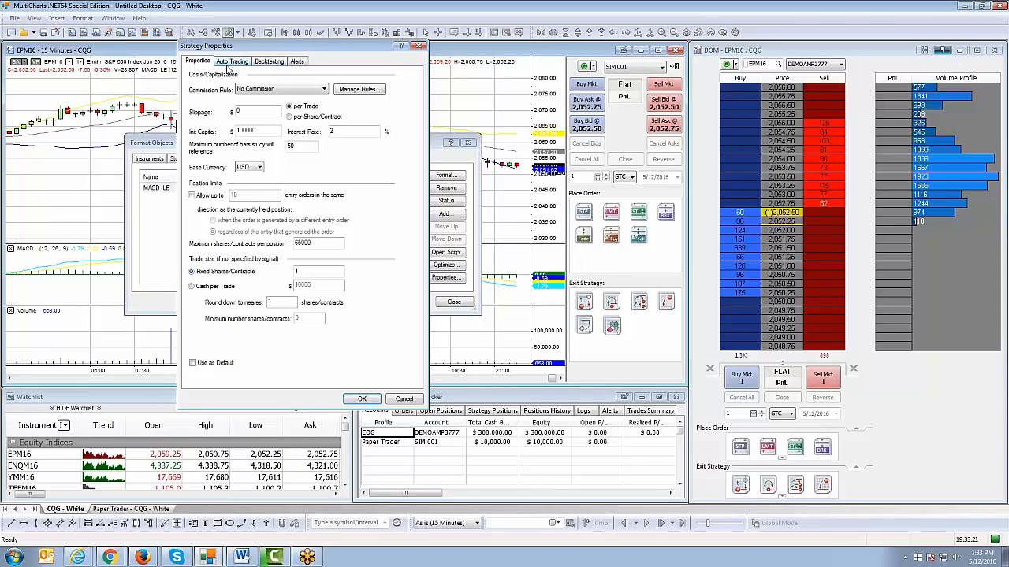
- Set MACD_LE's Auto Trading broker plugin to Paper Trader and confirm the properties
left_click(230, 60)
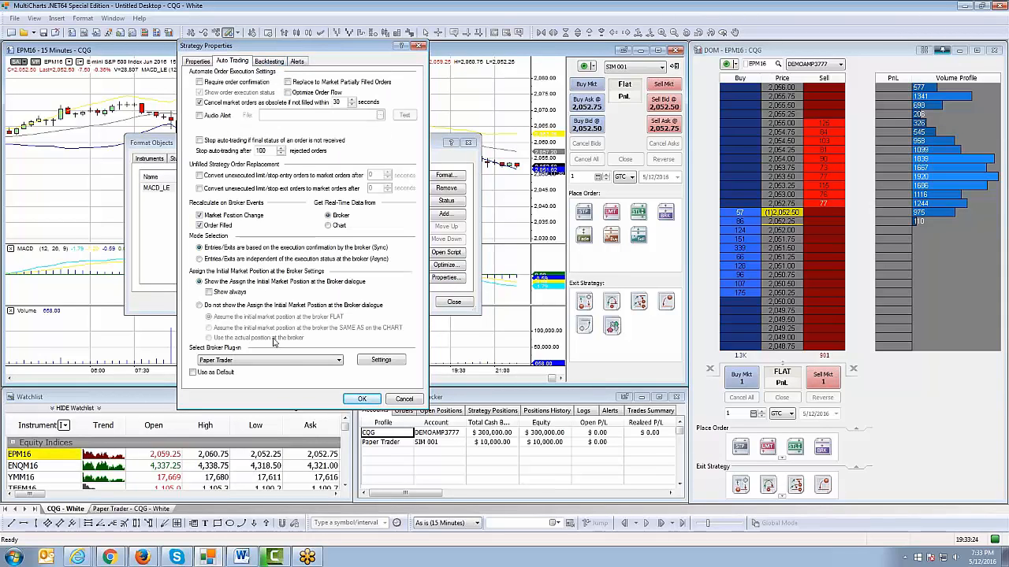
left_click(270, 359)
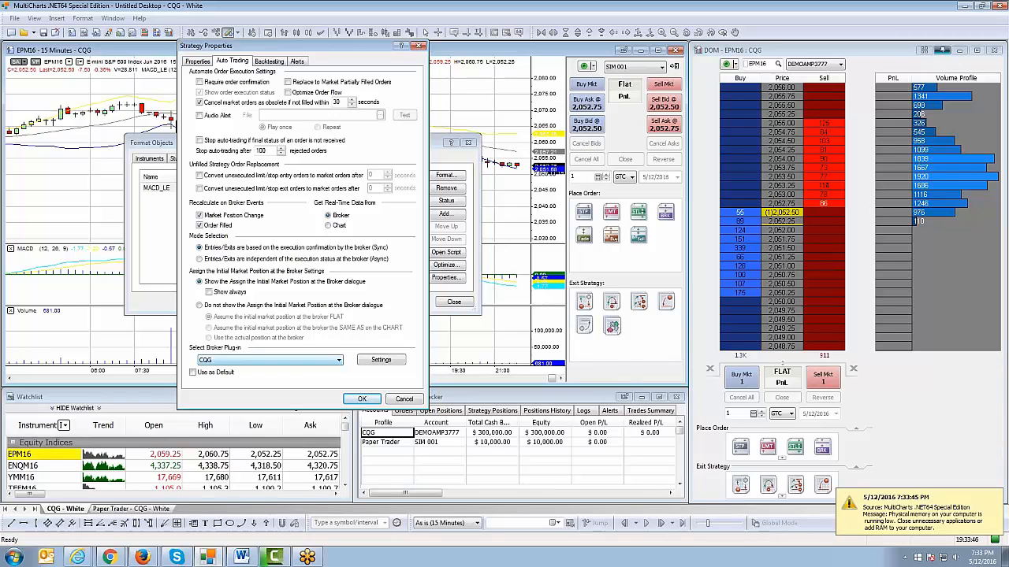
left_click(338, 359)
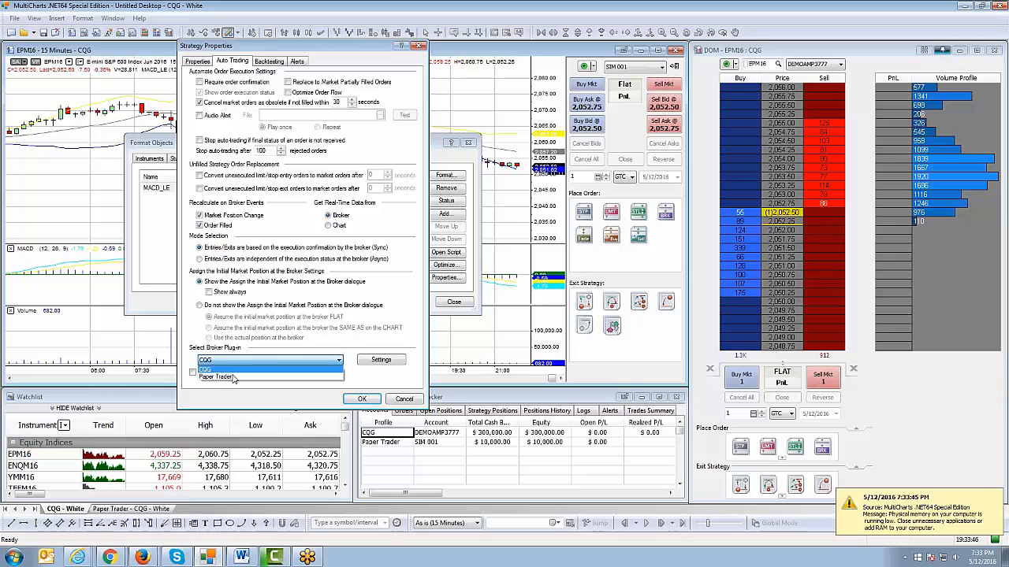
left_click(221, 376)
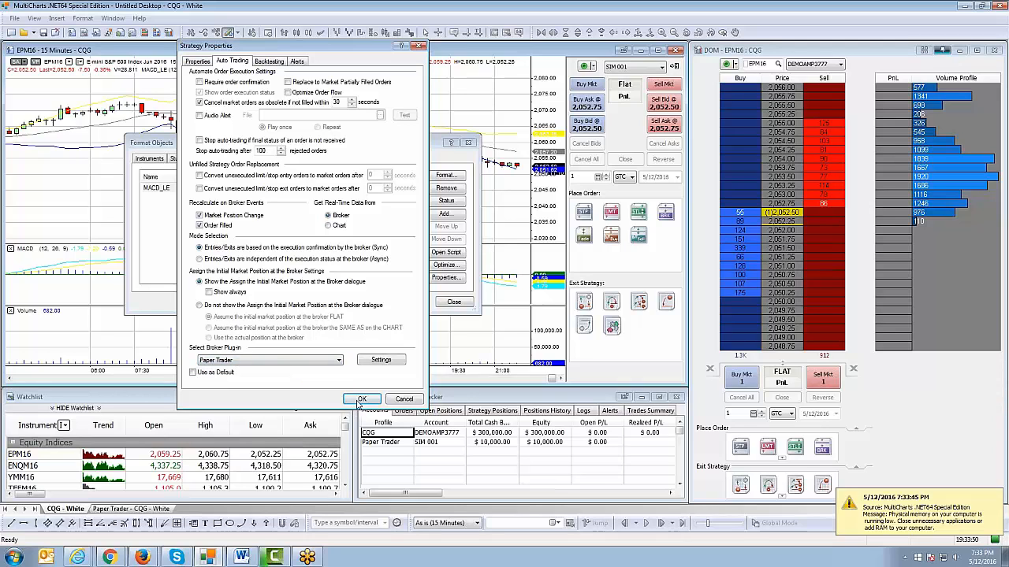
left_click(363, 399)
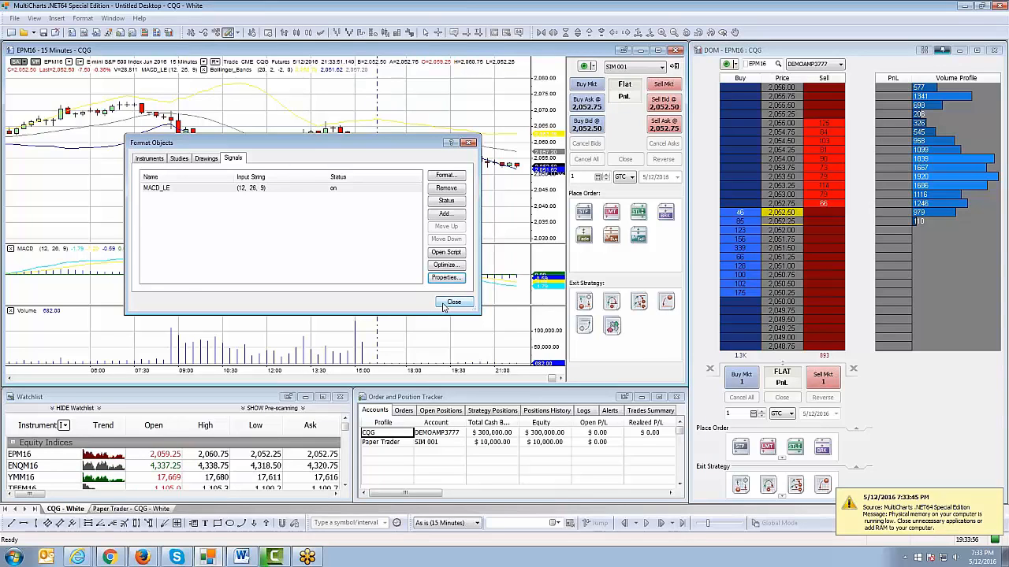
- Close the Format Objects window to return to the EPM16 chart
left_click(454, 302)
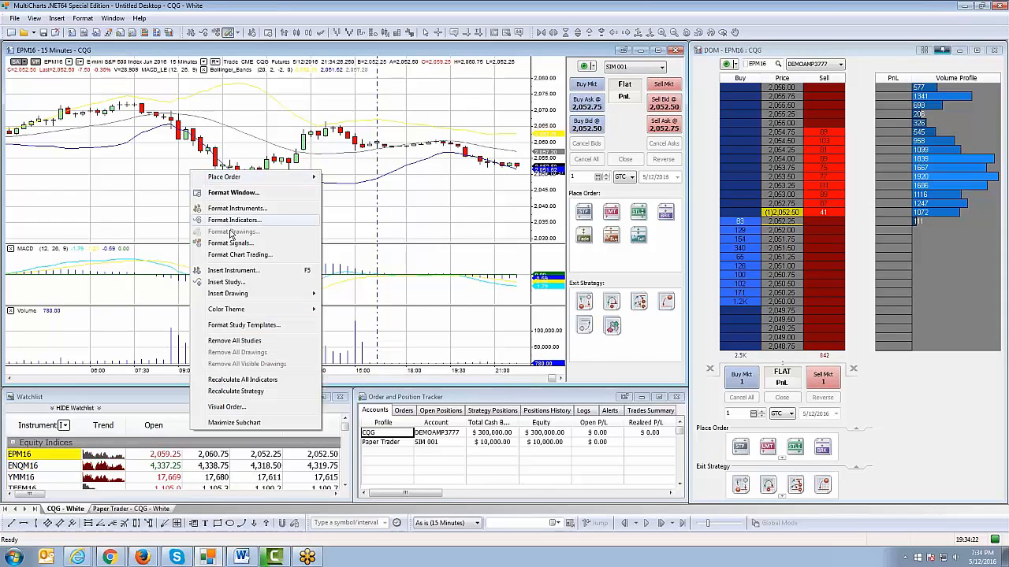
- Reopen MACD_LE's properties, confirm the broker plugin stays Paper Trader, and close all dialogs
left_click(230, 243)
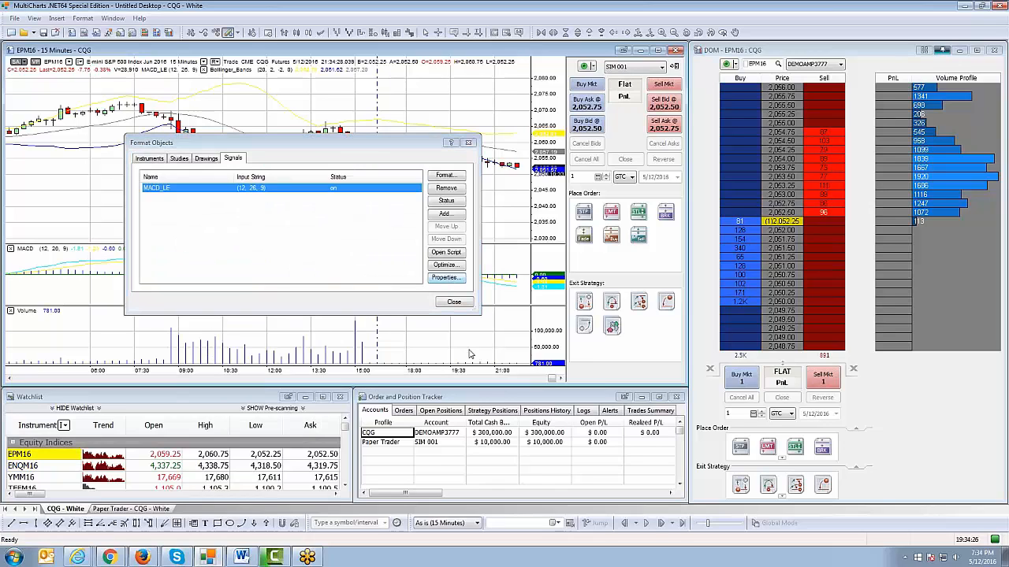
left_click(447, 277)
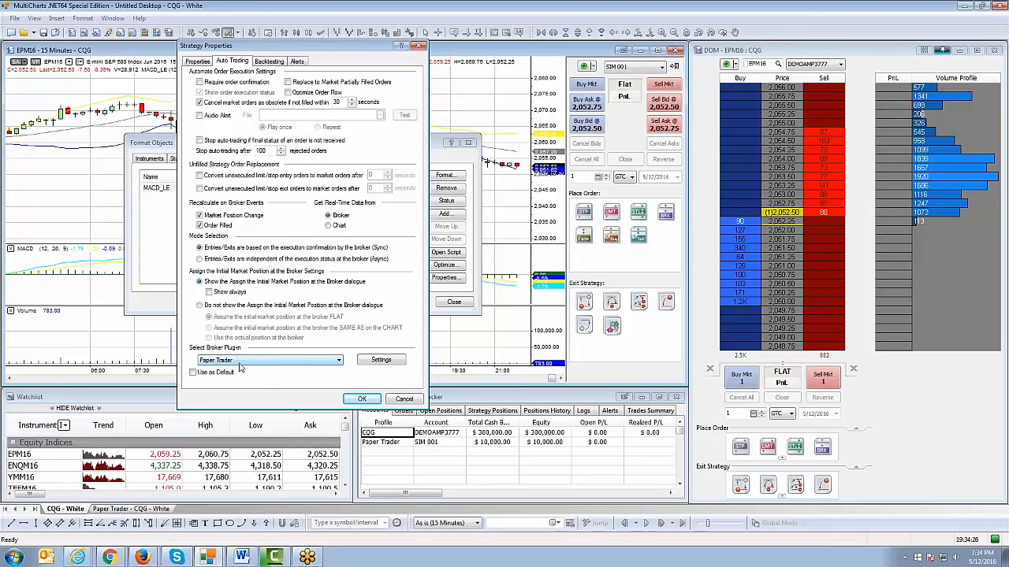
mouse_move(344, 362)
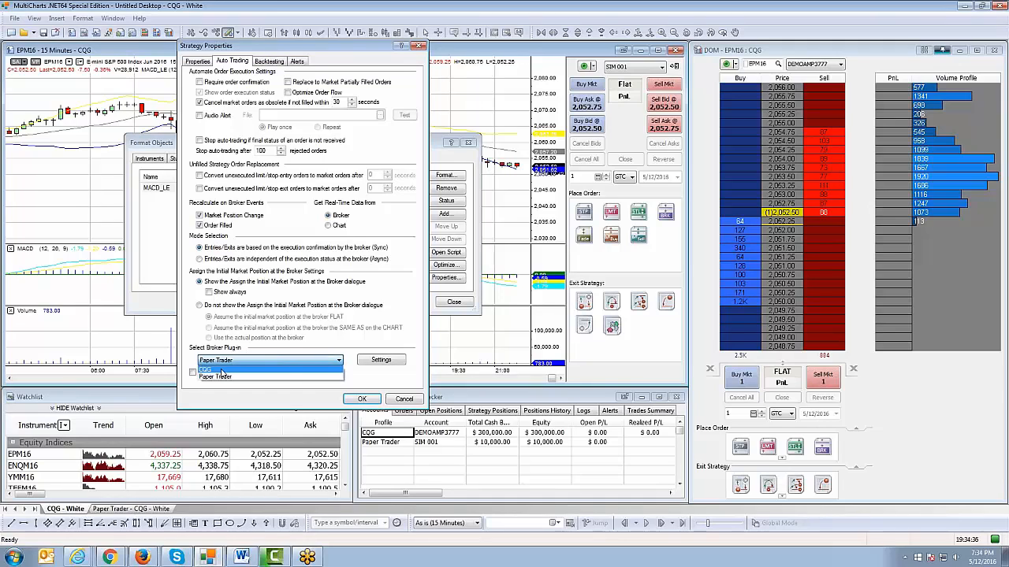
left_click(205, 360)
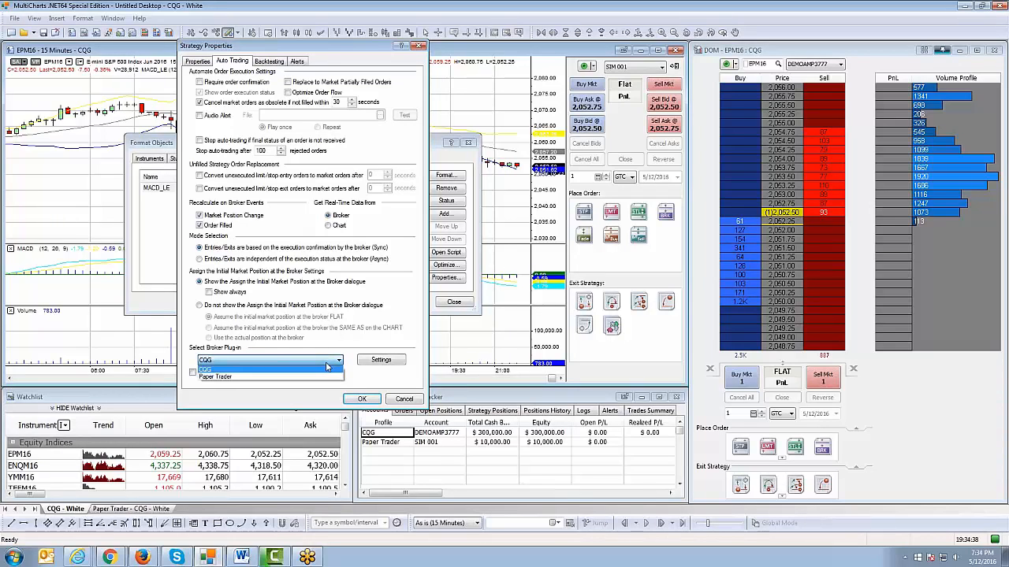
left_click(214, 375)
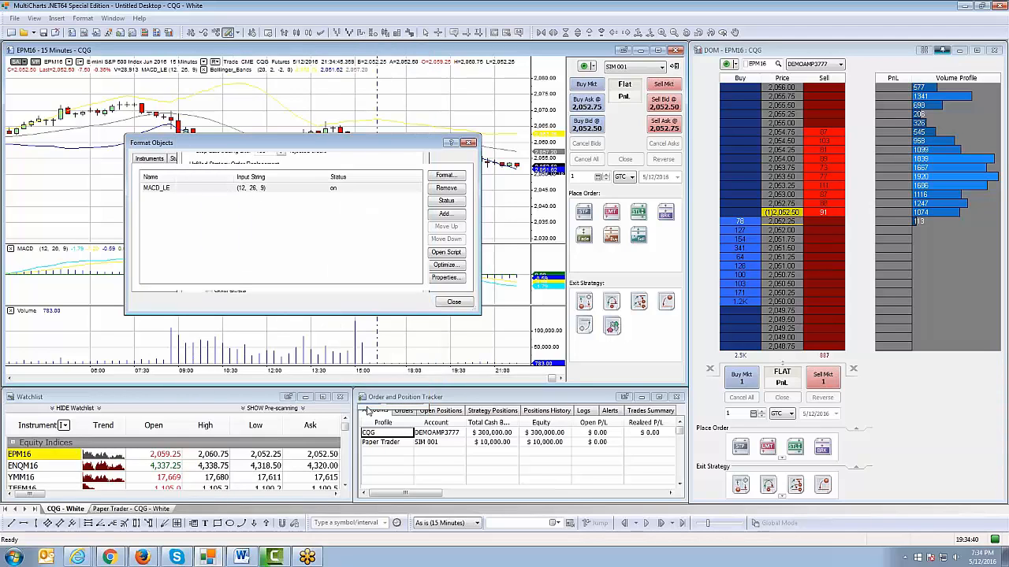
left_click(453, 303)
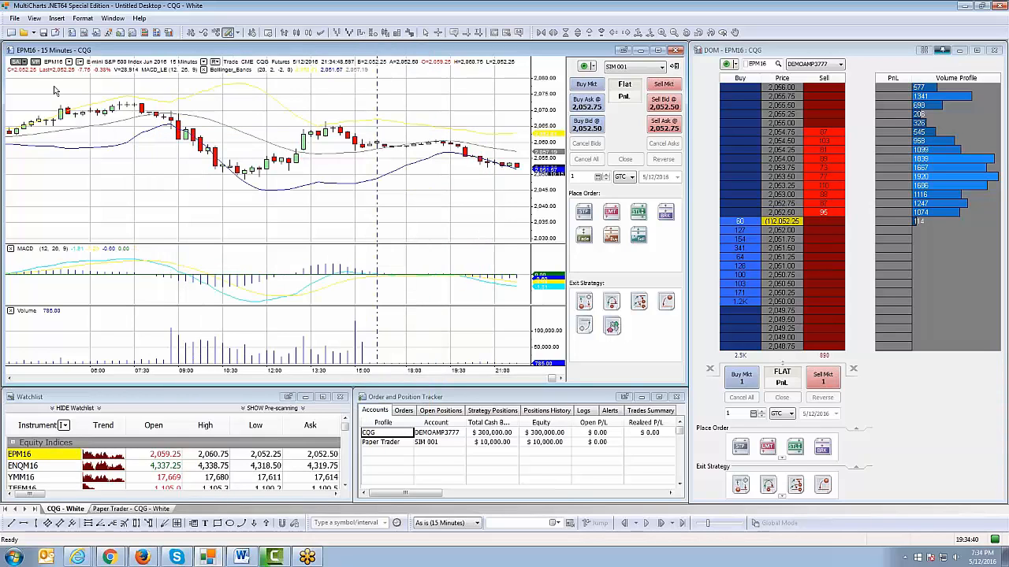